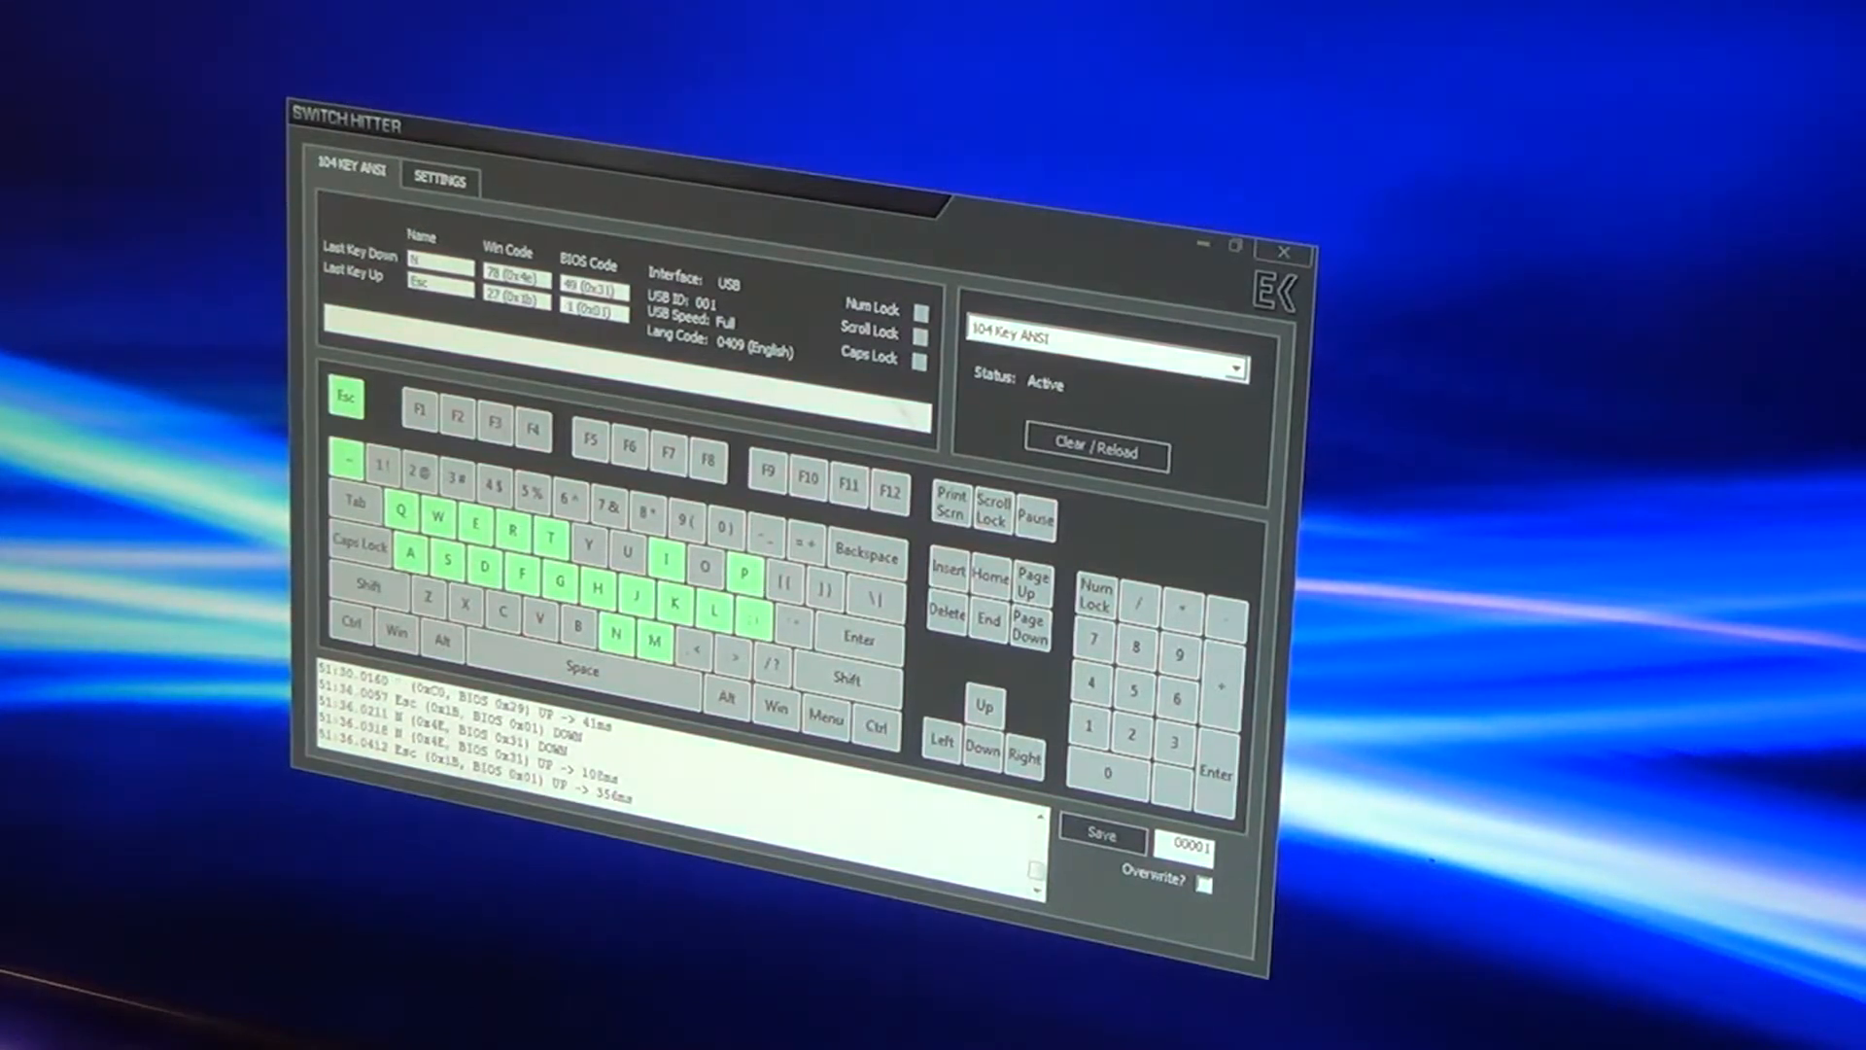
- Press the N key so Switch Hitter highlights it and logs its DOWN/UP events
key(n)
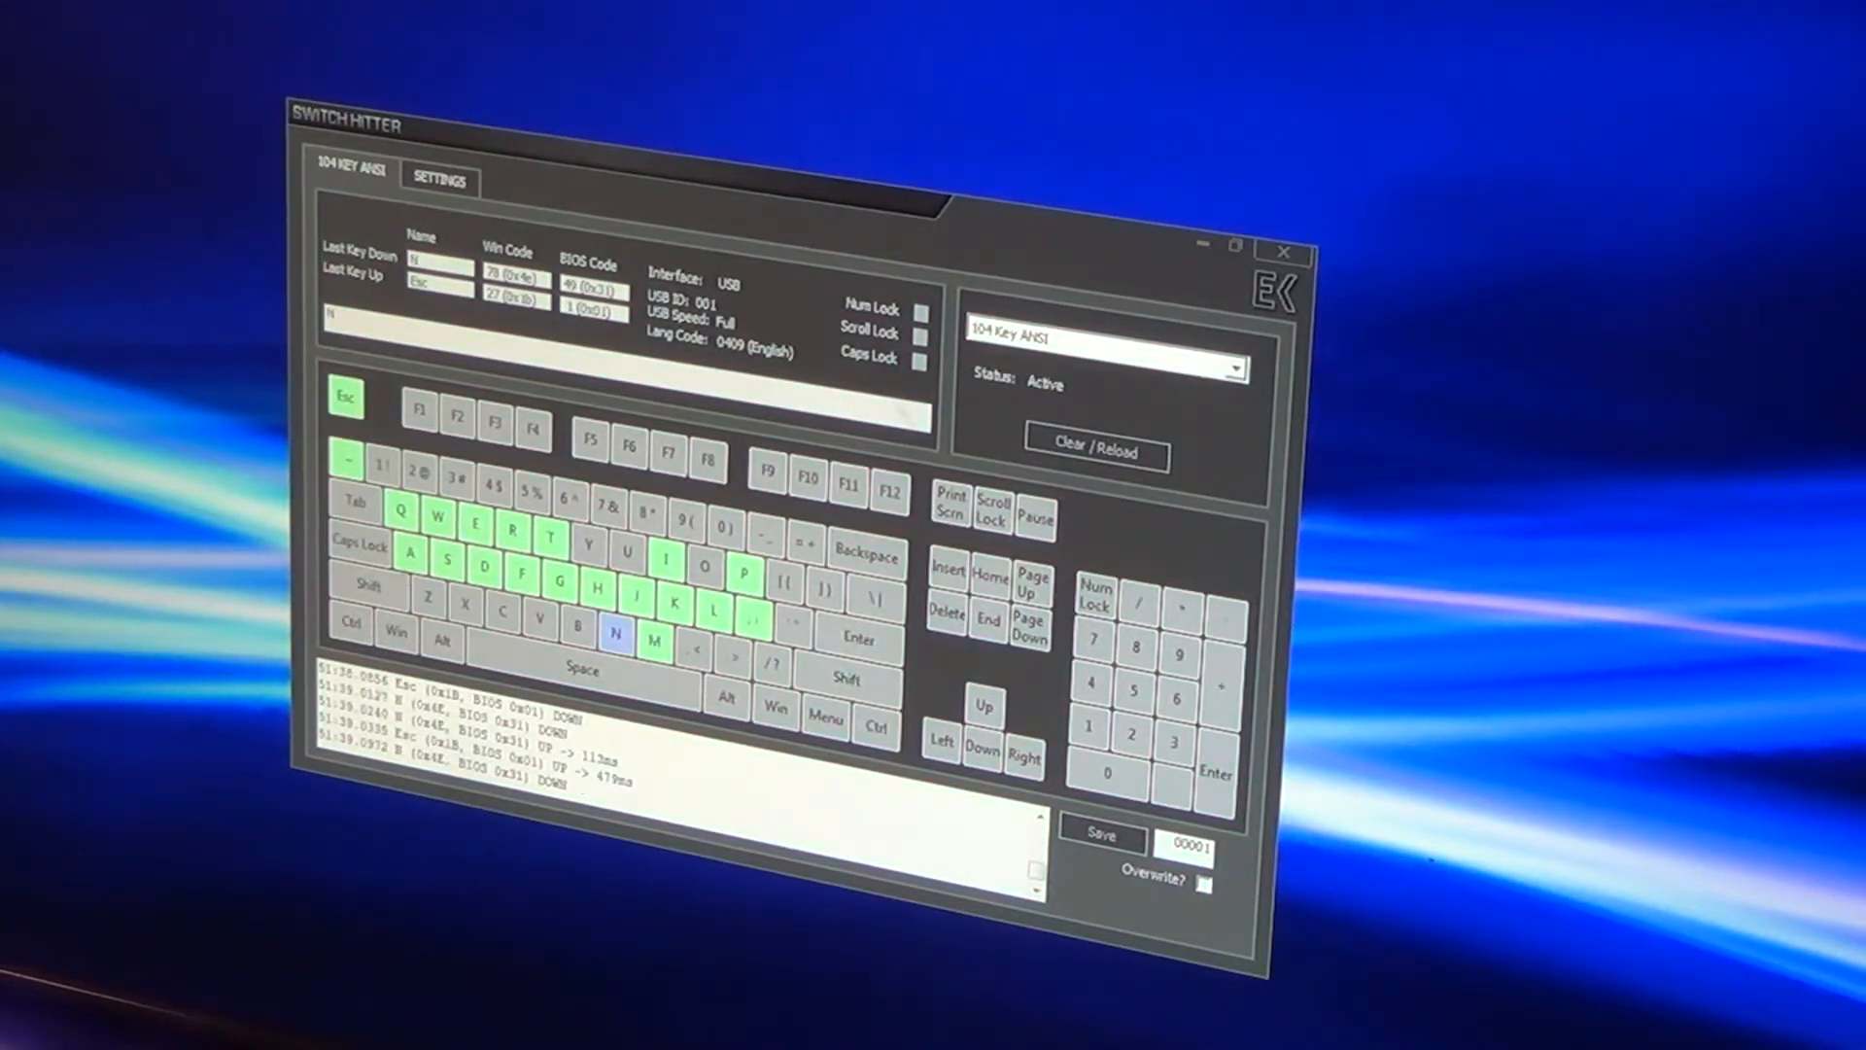